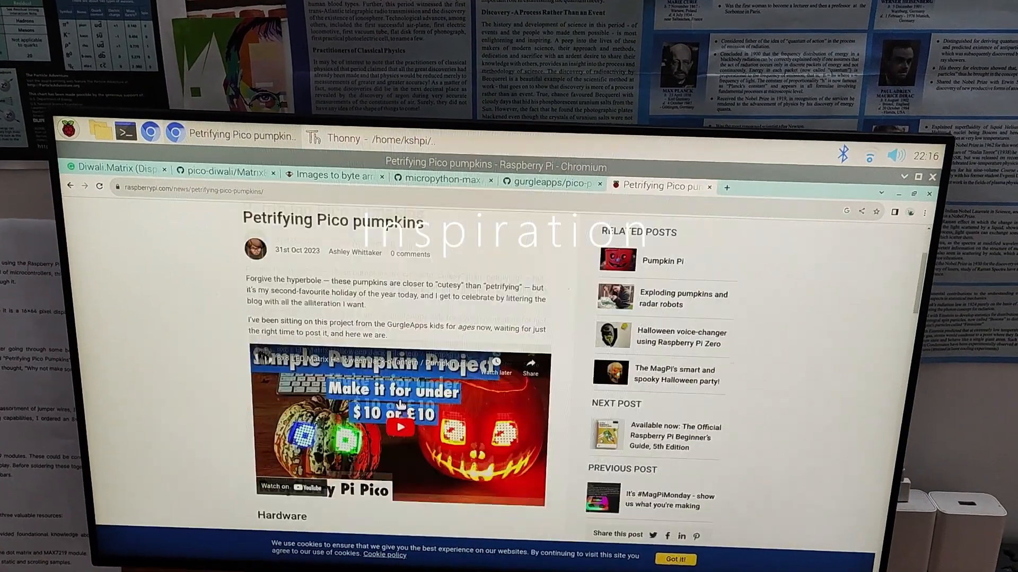
Scroll down the pico-pumpkin repository page through the file list and 8x8 pumpkin-eyes README
scroll(down, 3)
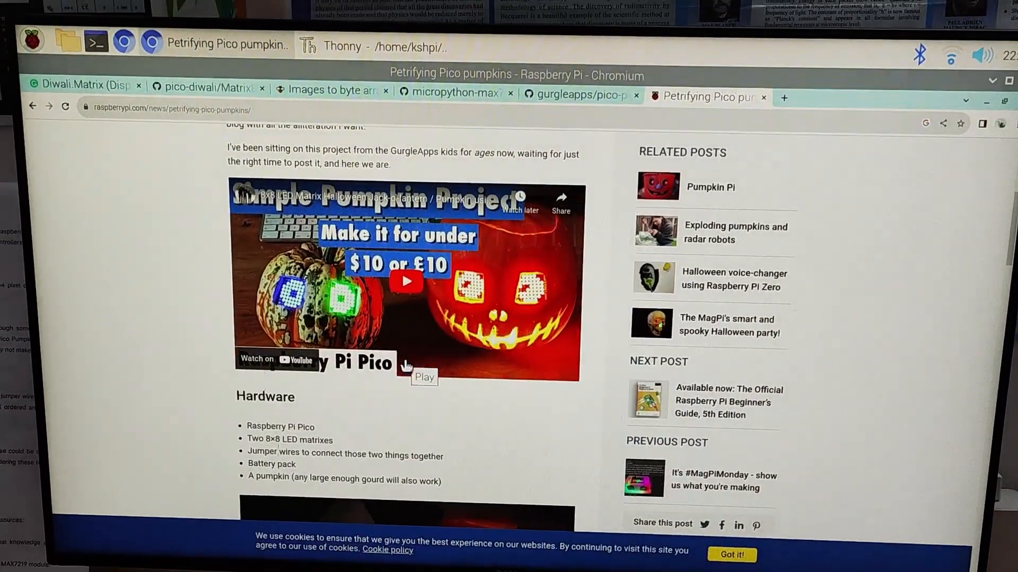
scroll(down, 3)
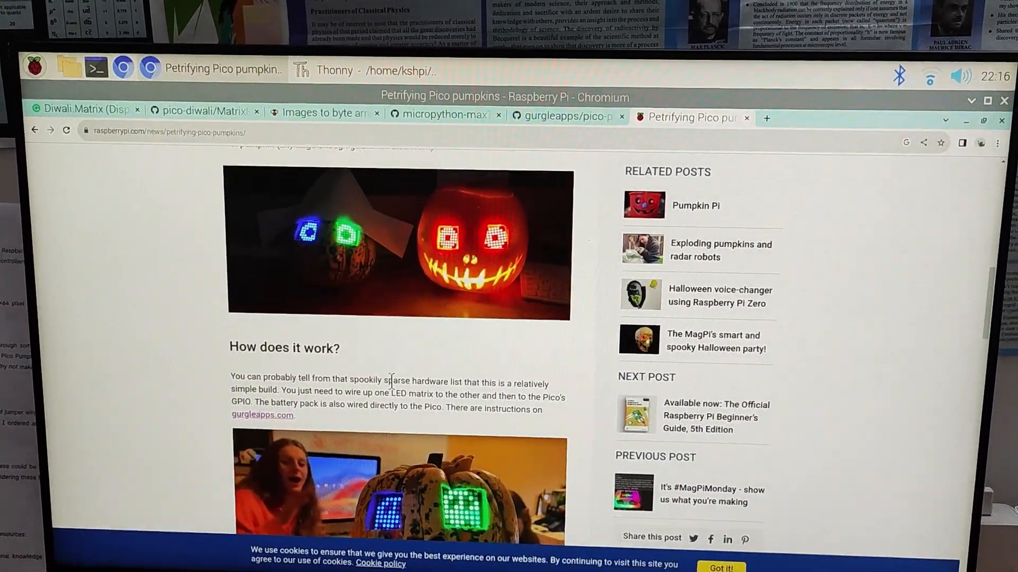
scroll(down, 3)
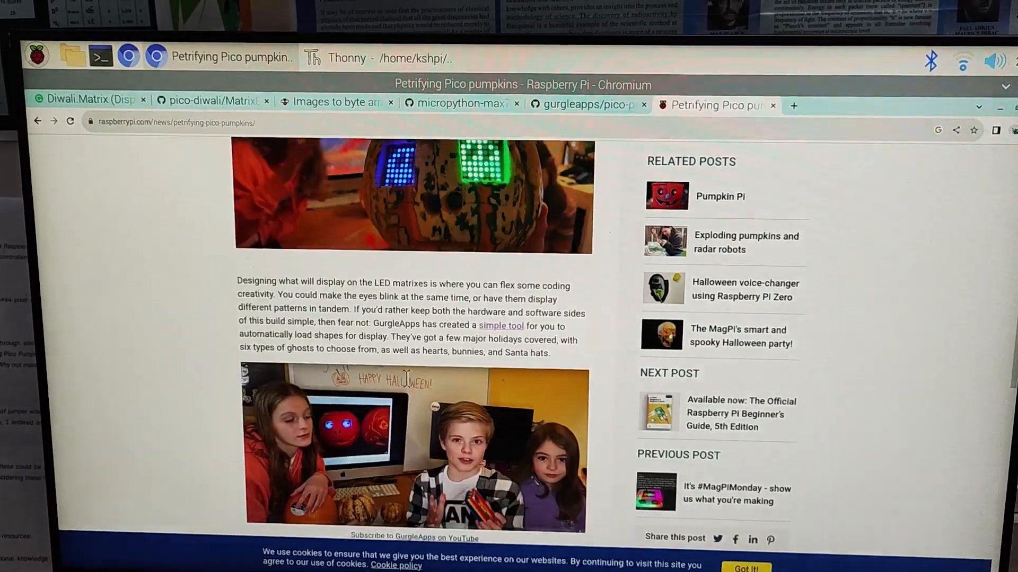
scroll(down, 3)
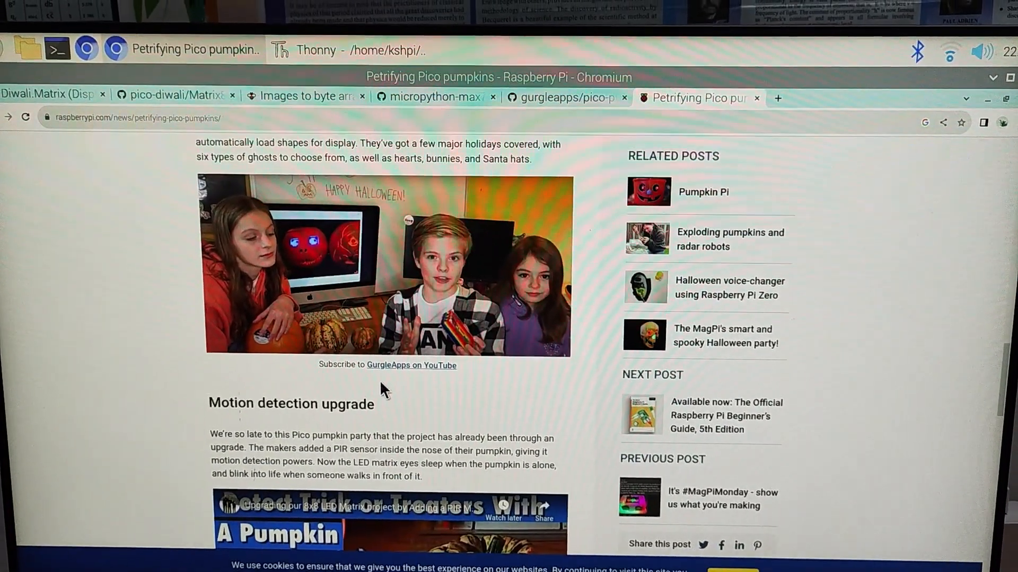
scroll(down, 3)
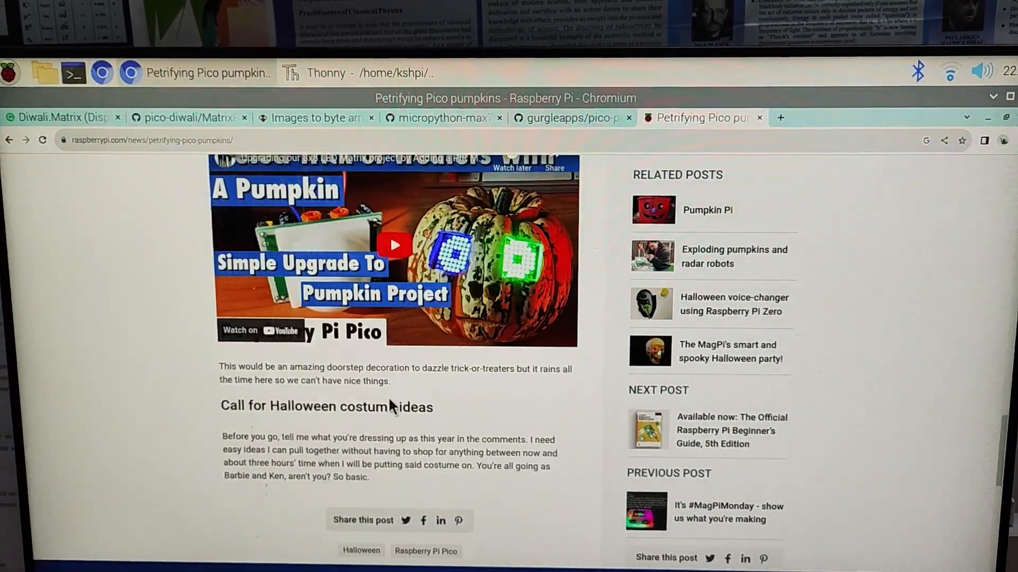
scroll(down, 3)
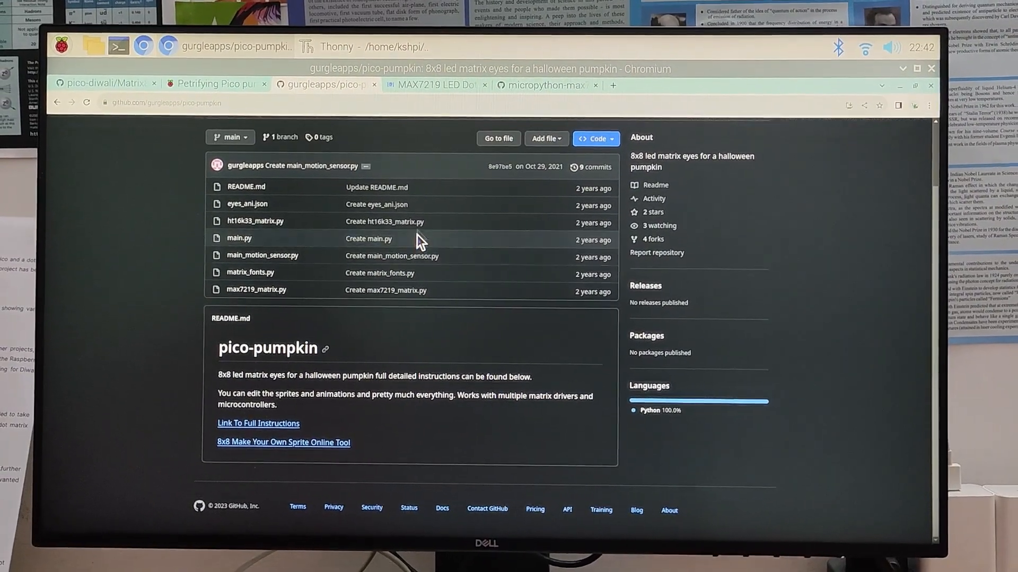
Switch to the Microcontrollers Lab MAX7219 tutorial and read past the module pinout diagrams
click(435, 85)
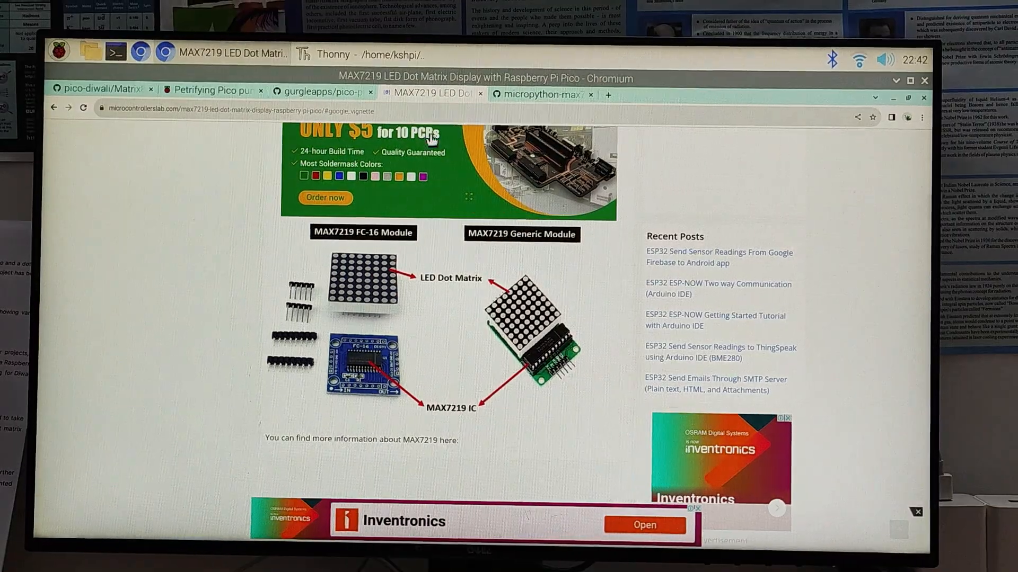
scroll(down, 3)
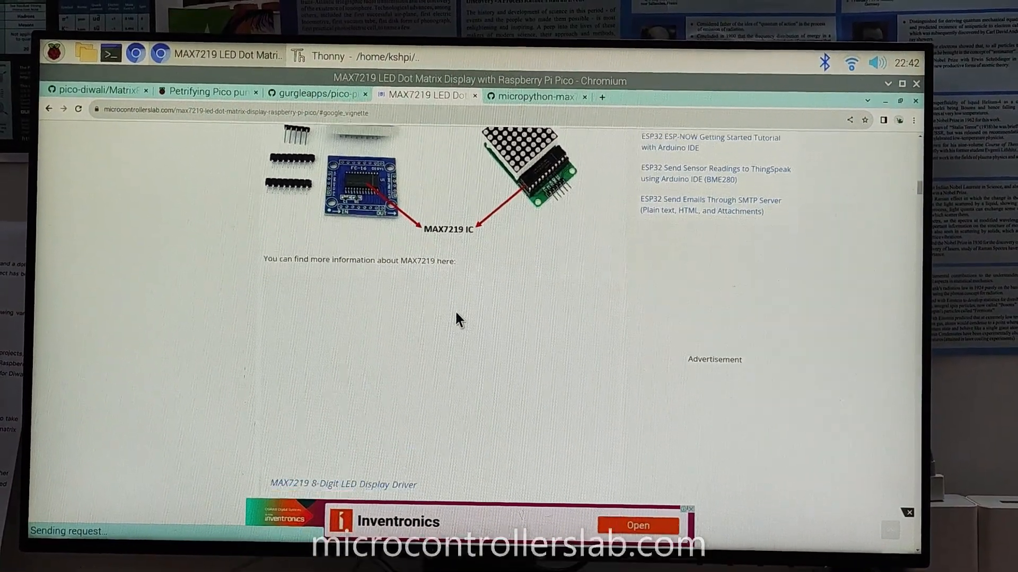
scroll(down, 3)
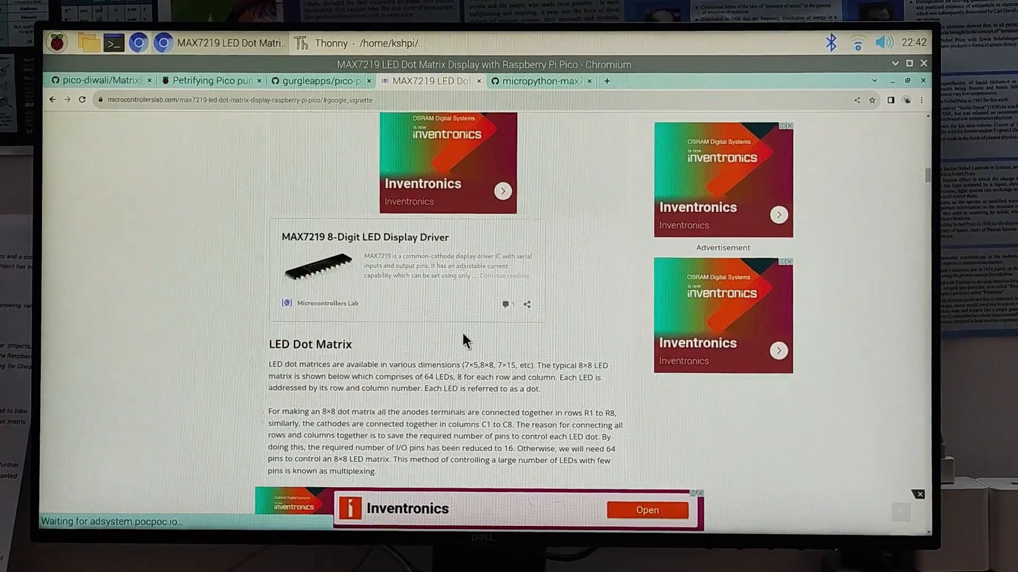
scroll(down, 3)
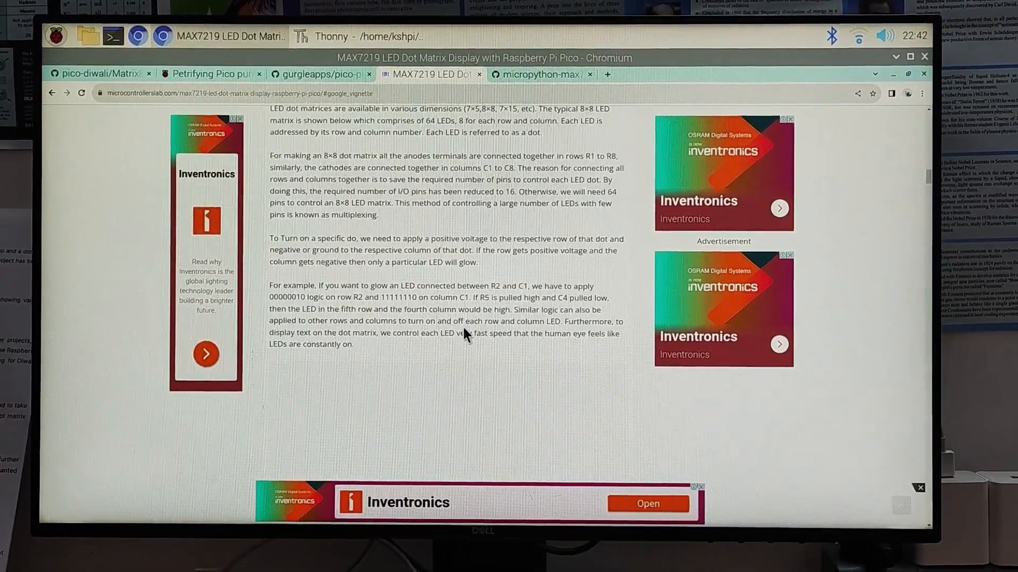
scroll(down, 3)
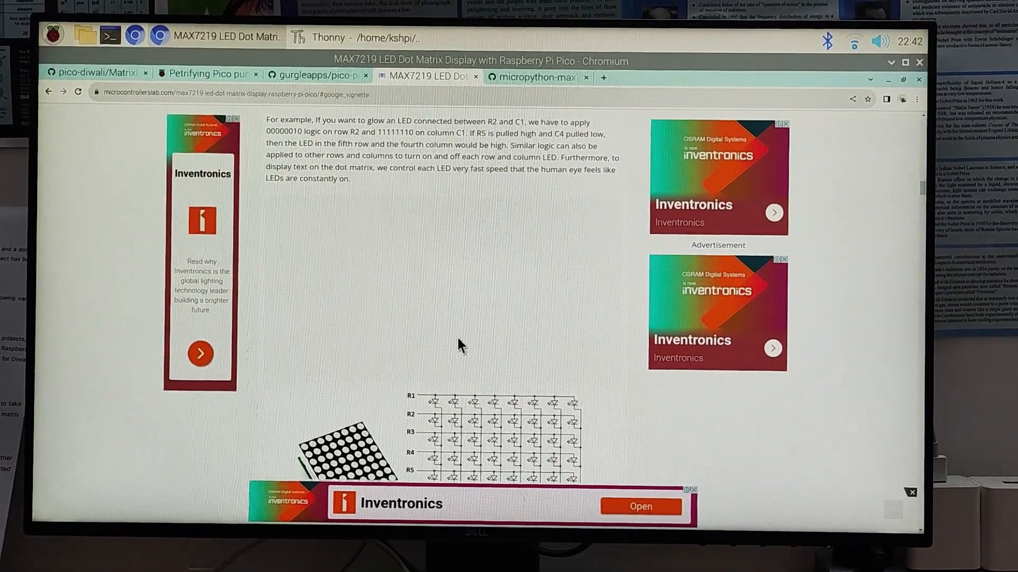
scroll(down, 3)
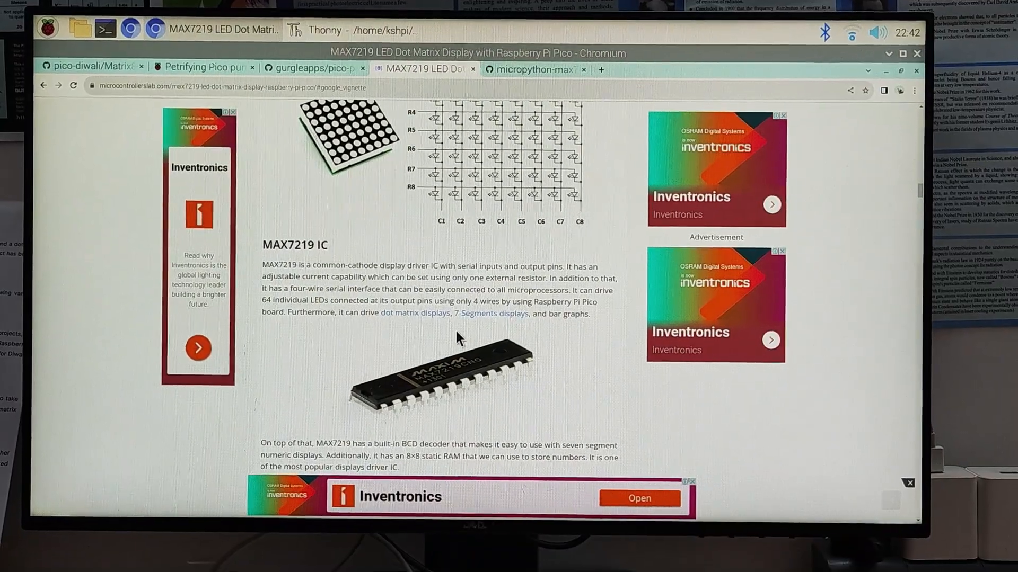
scroll(down, 3)
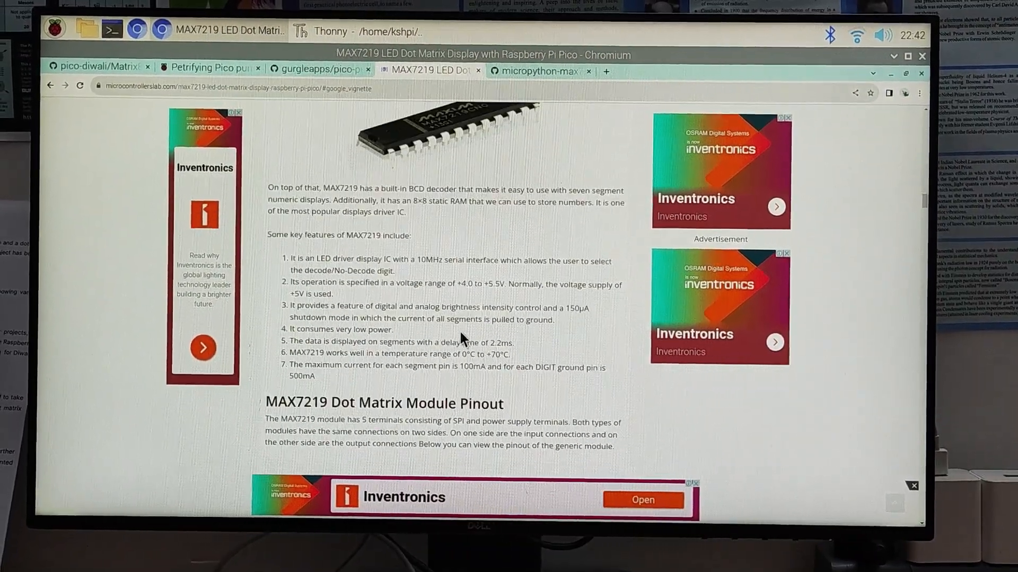
Continue through the Pico wiring table to the Installing MAX7219 MicroPython Library section
scroll(down, 3)
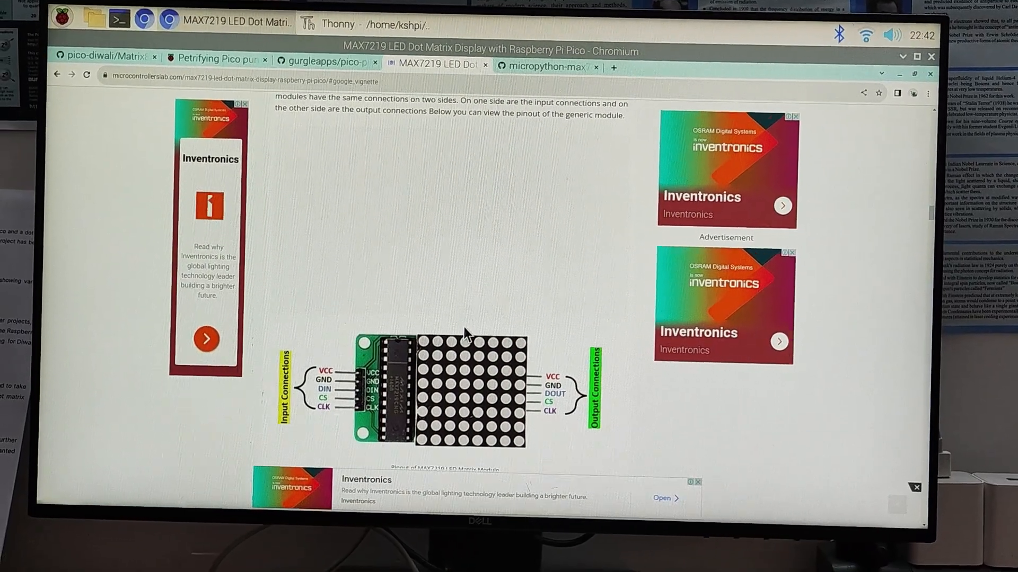
scroll(down, 3)
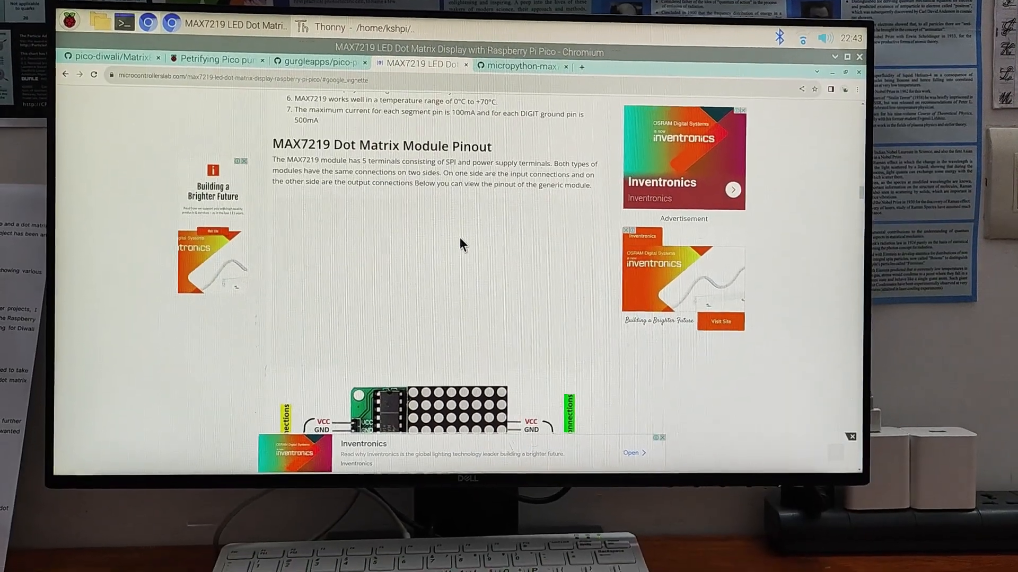
scroll(down, 3)
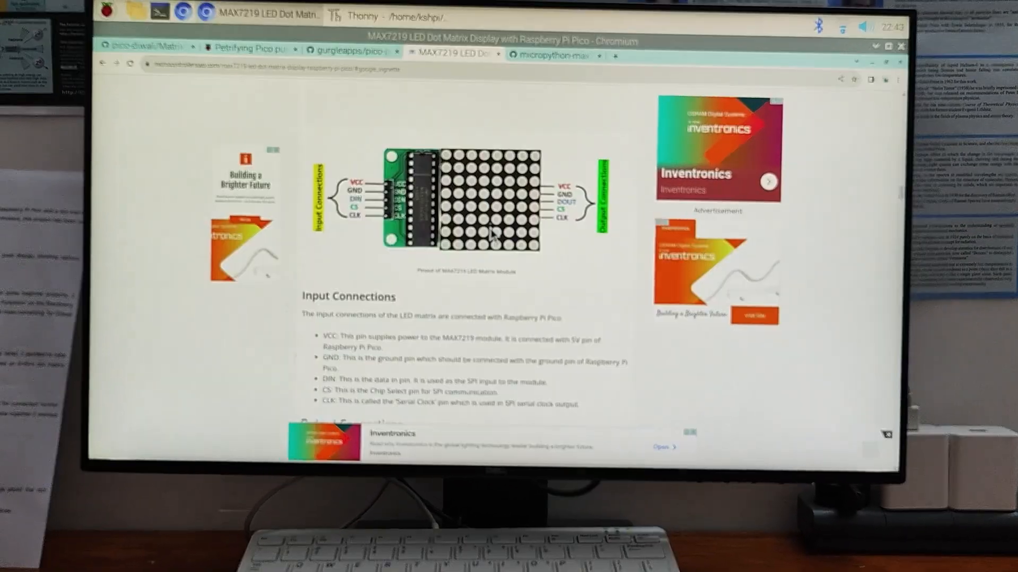
scroll(down, 3)
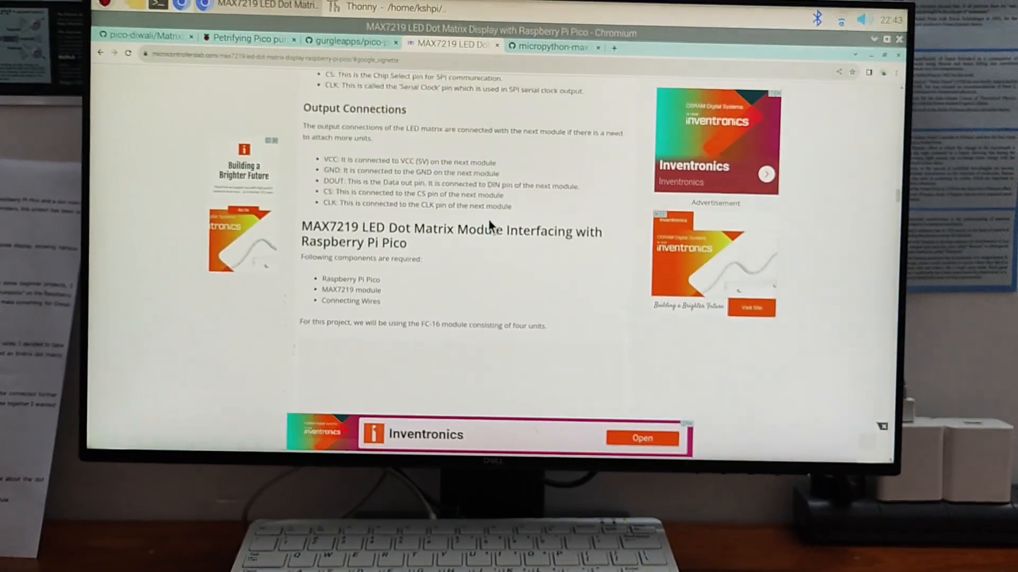
scroll(down, 3)
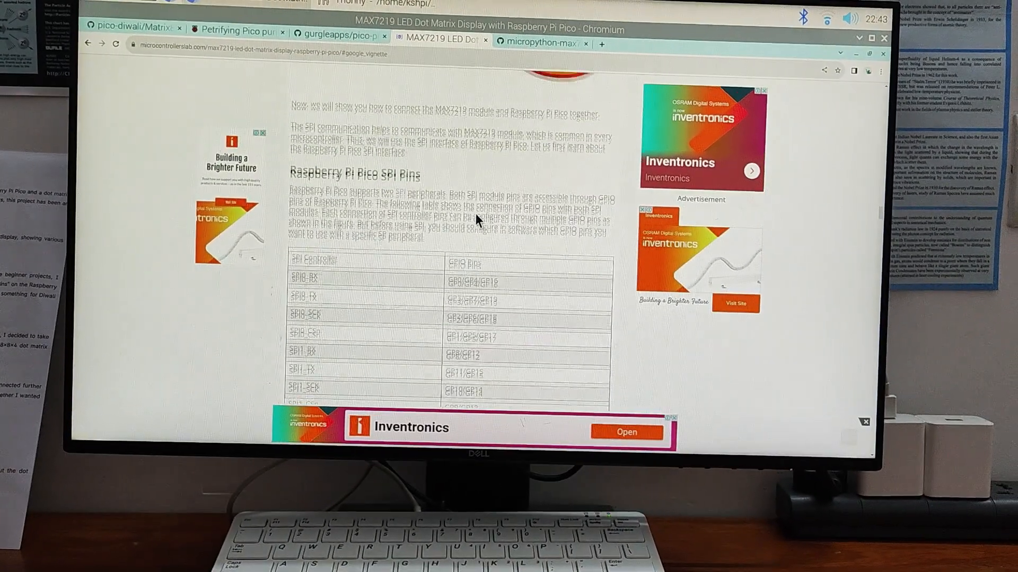
scroll(down, 3)
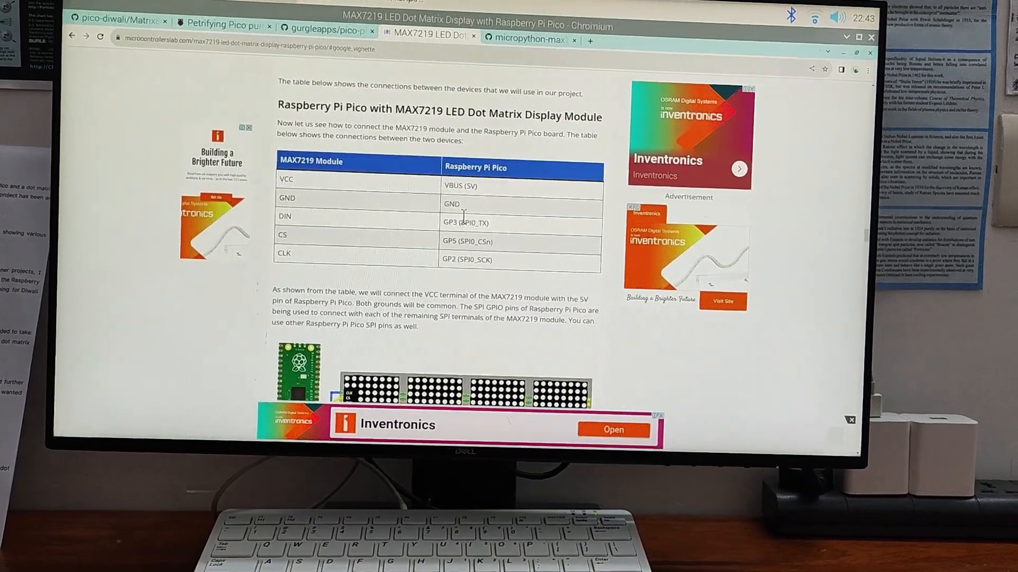
scroll(down, 3)
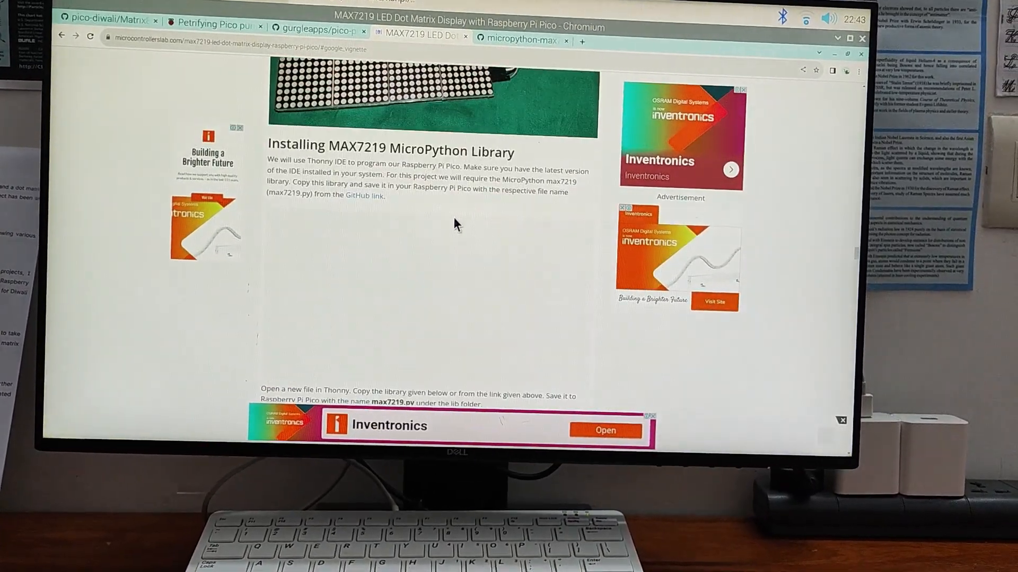
Switch to mcauser's micropython-max7219 max7219.py and read down through the Matrix8x8 class
click(519, 39)
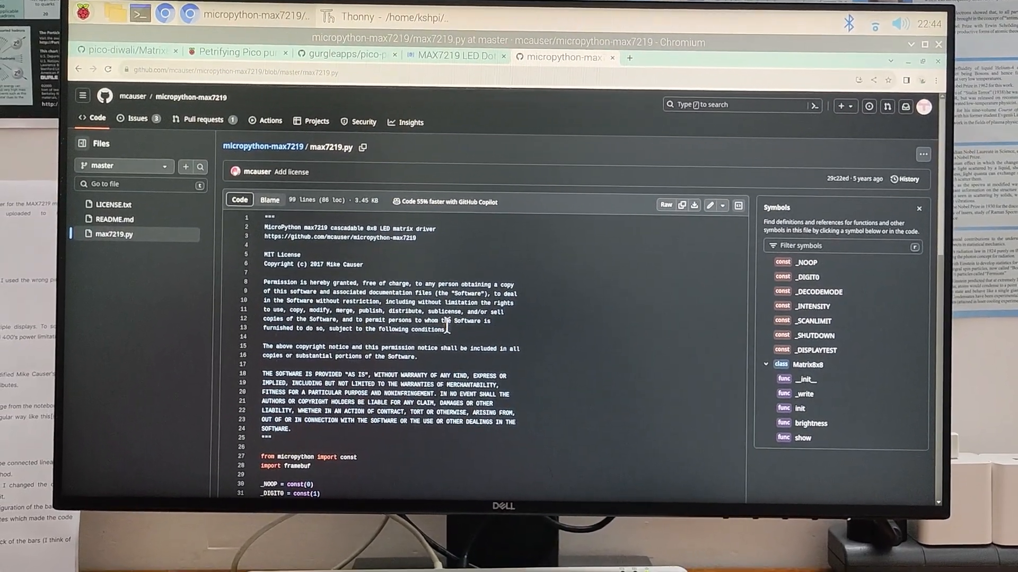
scroll(down, 3)
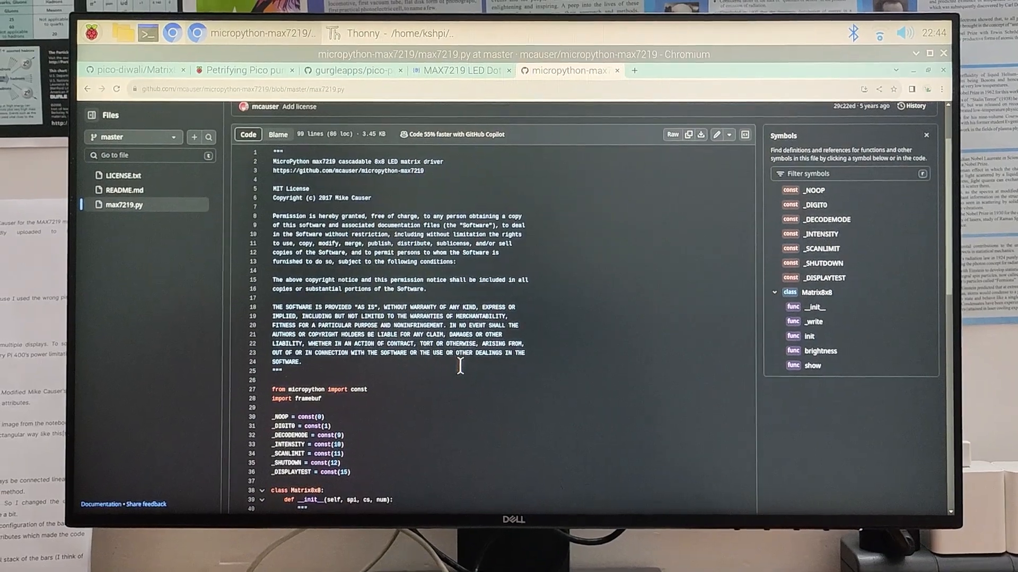
scroll(down, 3)
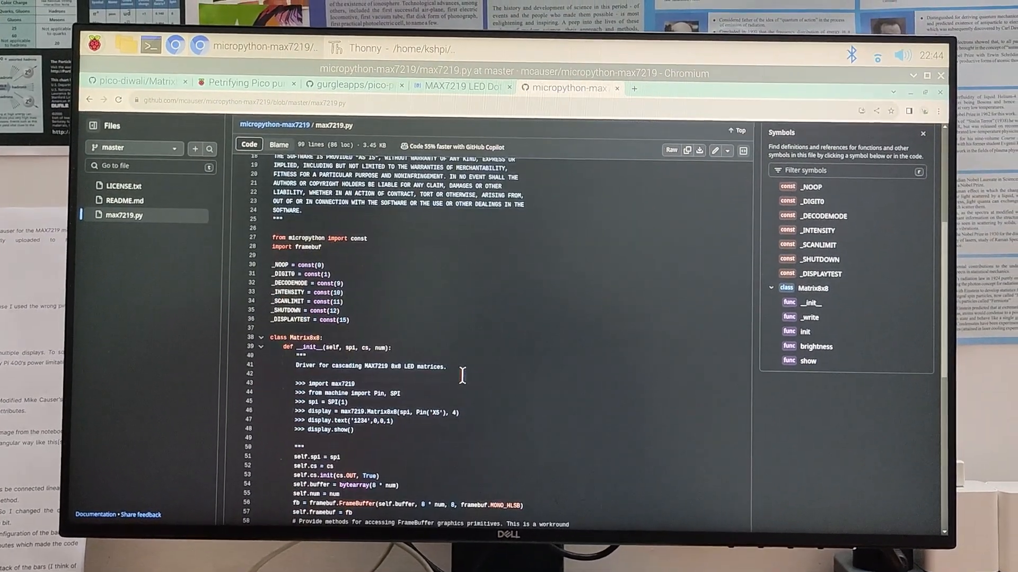
scroll(down, 3)
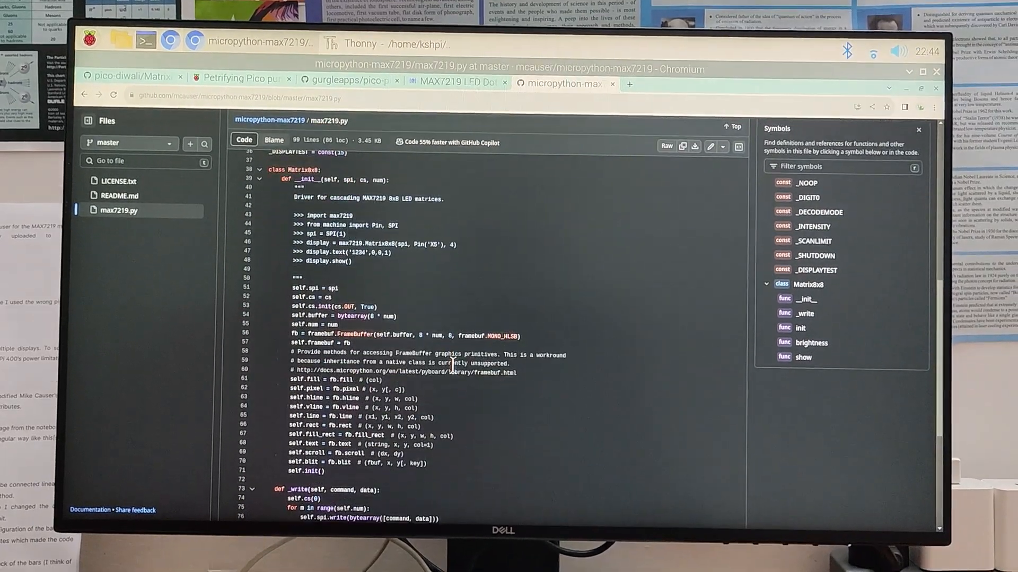